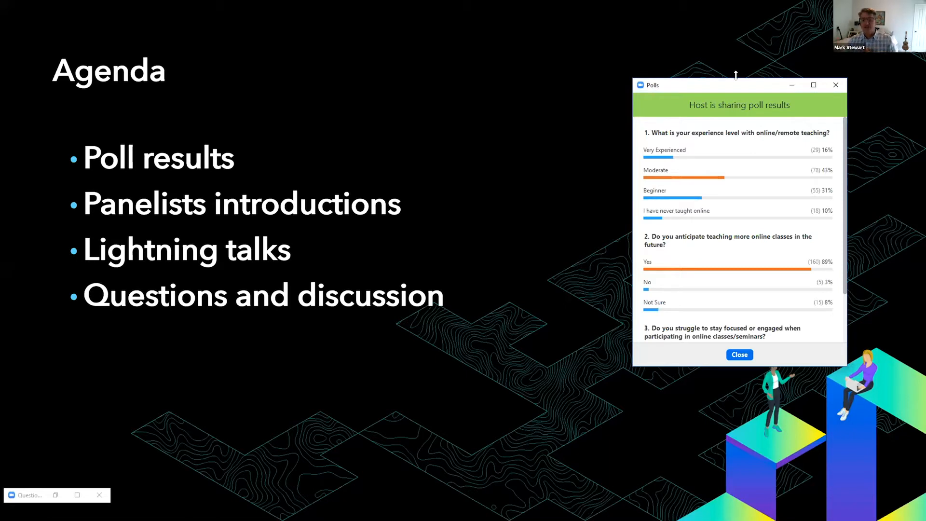
mouse_move(677, 261)
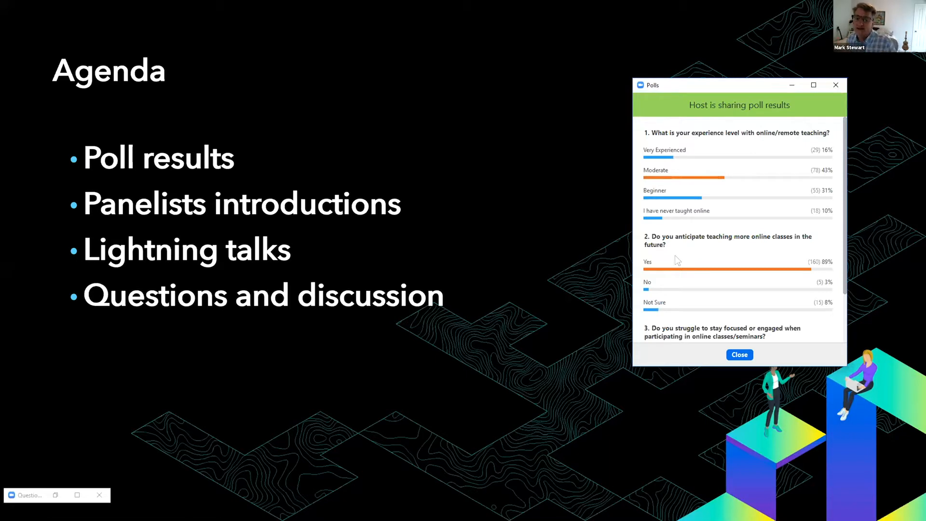
- Scroll the Polls window to the third question's results: 49% struggle, 29% don't, 21% checking email
scroll(down, 3)
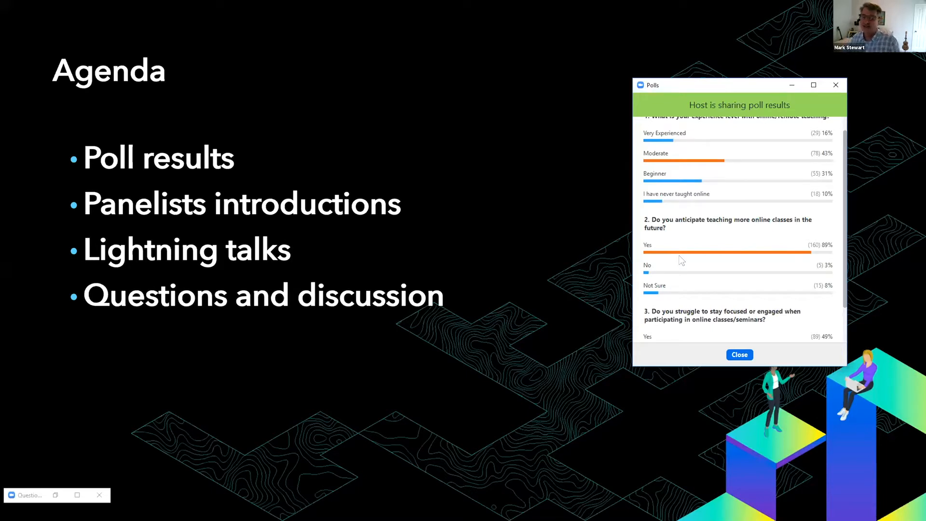
scroll(down, 3)
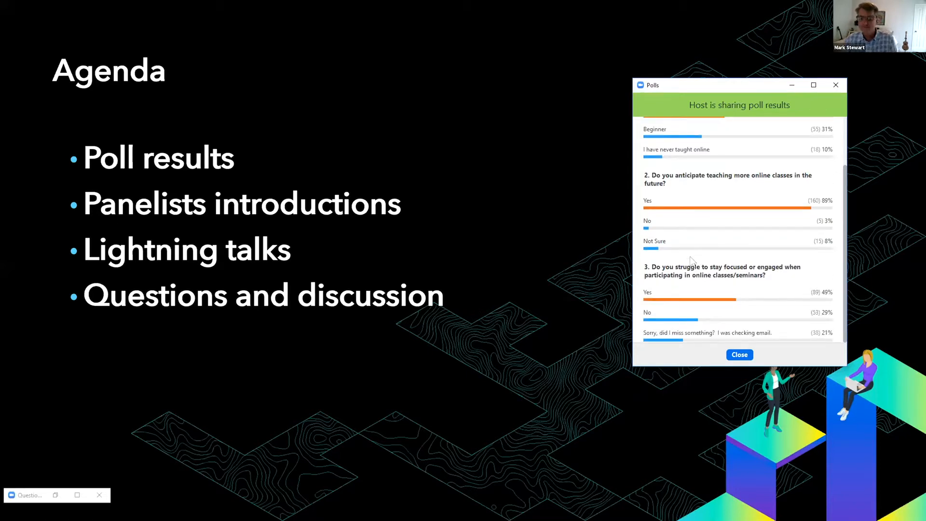
mouse_move(728, 237)
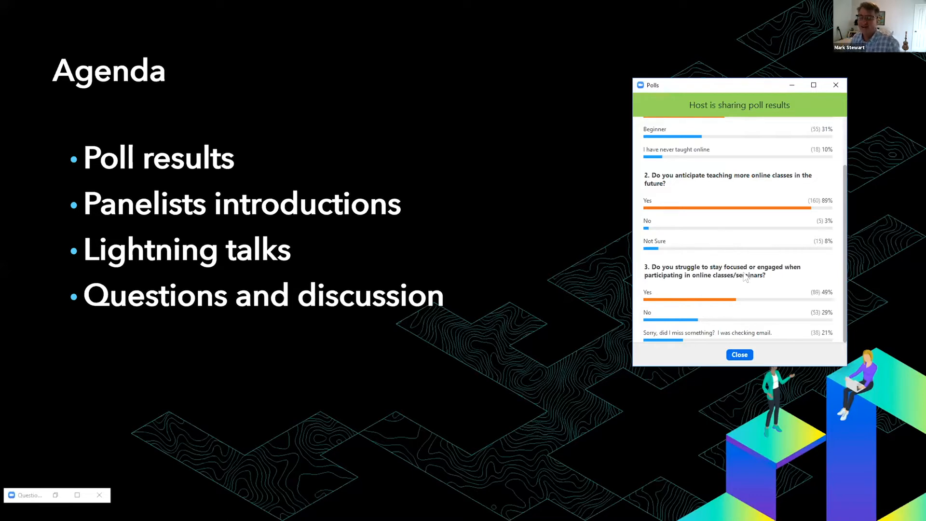
mouse_move(776, 362)
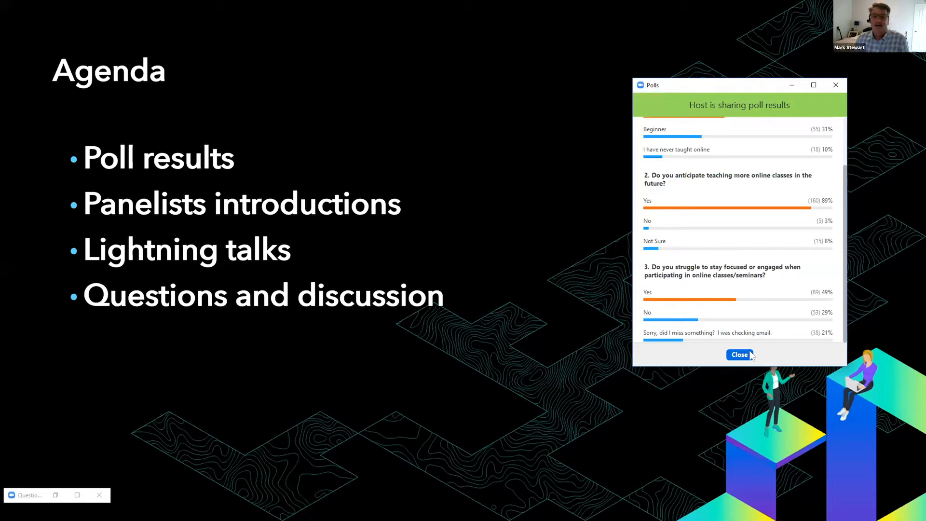
click(739, 355)
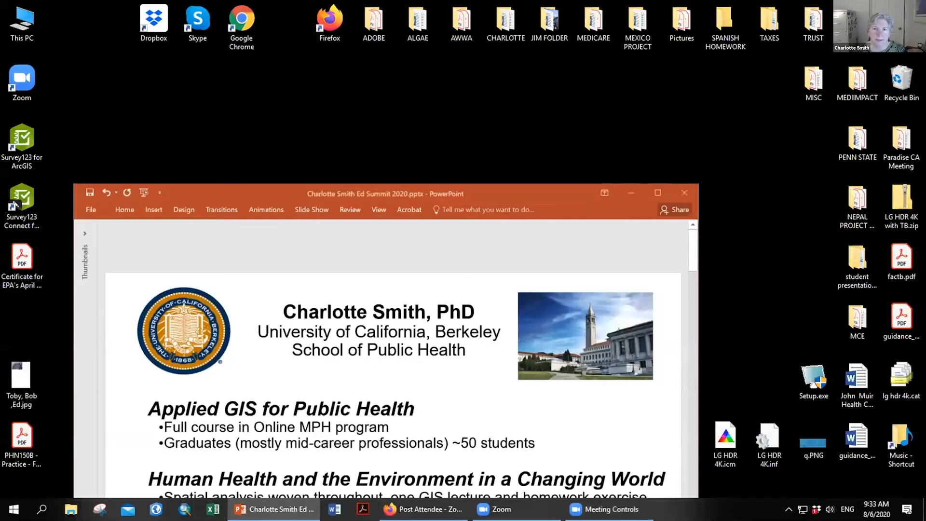
click(658, 193)
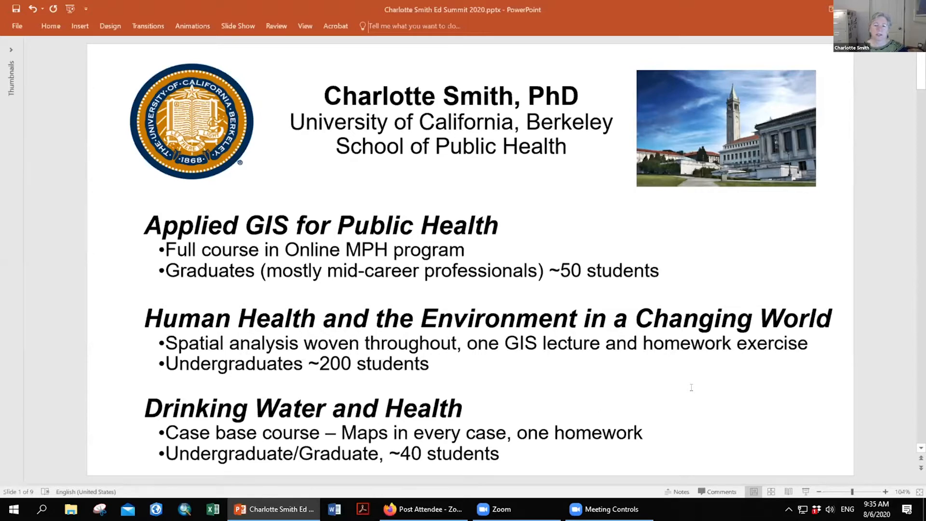
mouse_move(531, 478)
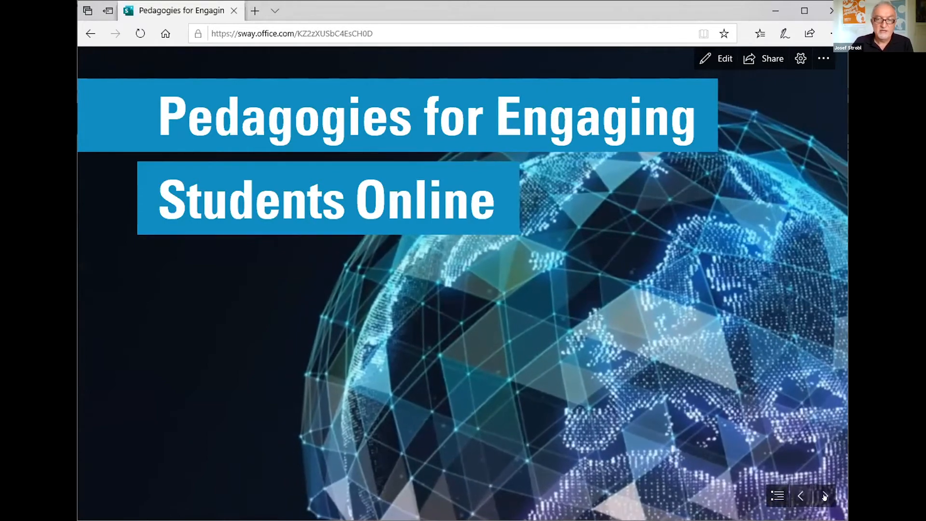
- Advance the Sway past the title to the speaker's background card
click(823, 495)
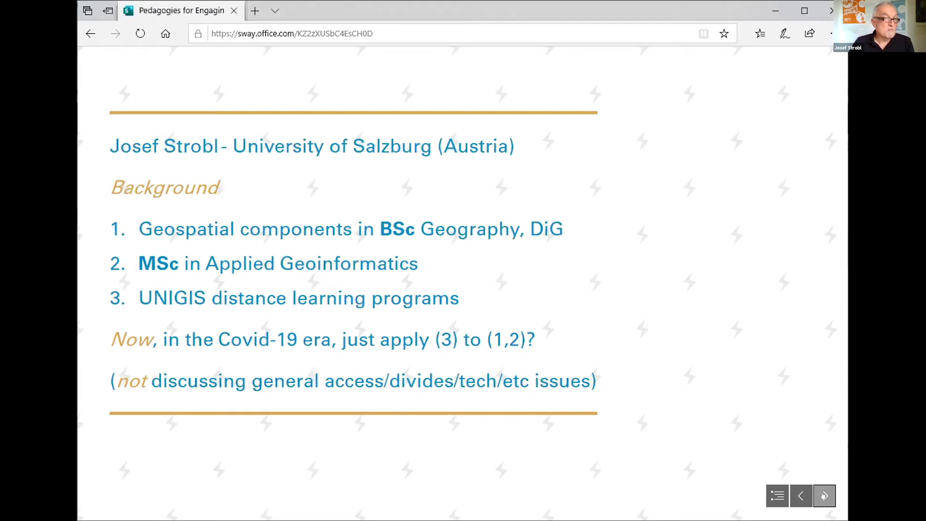
- Advance through the Topics cartoon slide to the Managing Time card
click(824, 495)
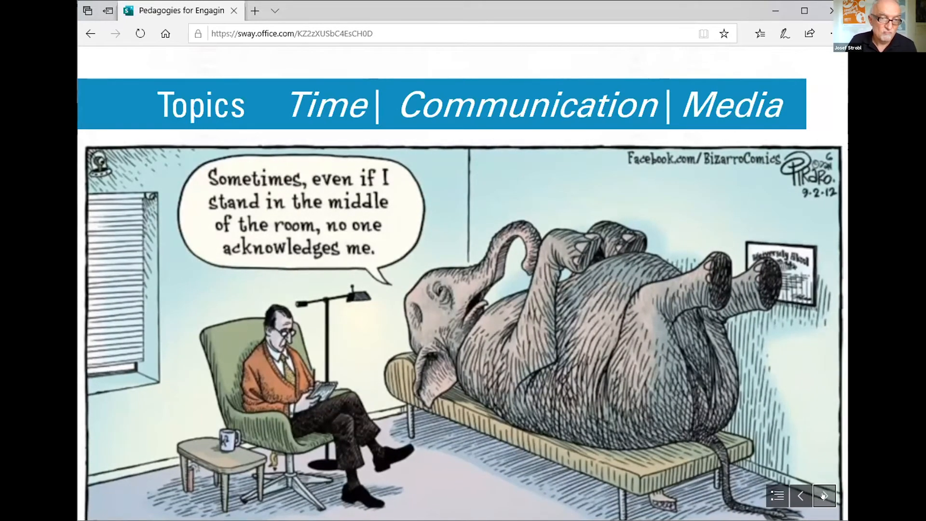
click(824, 495)
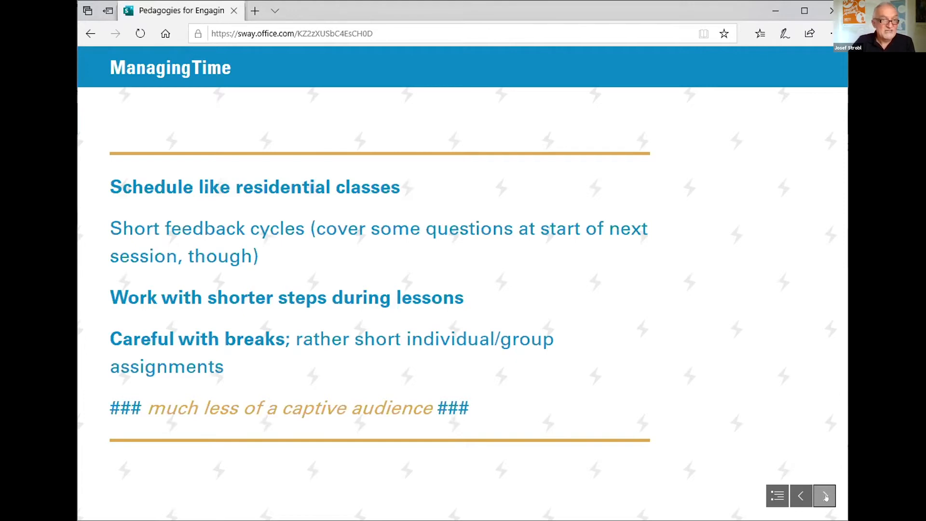
- Advance to the Managing Communication card listing feedback tools, breakouts, chat and forums
click(800, 496)
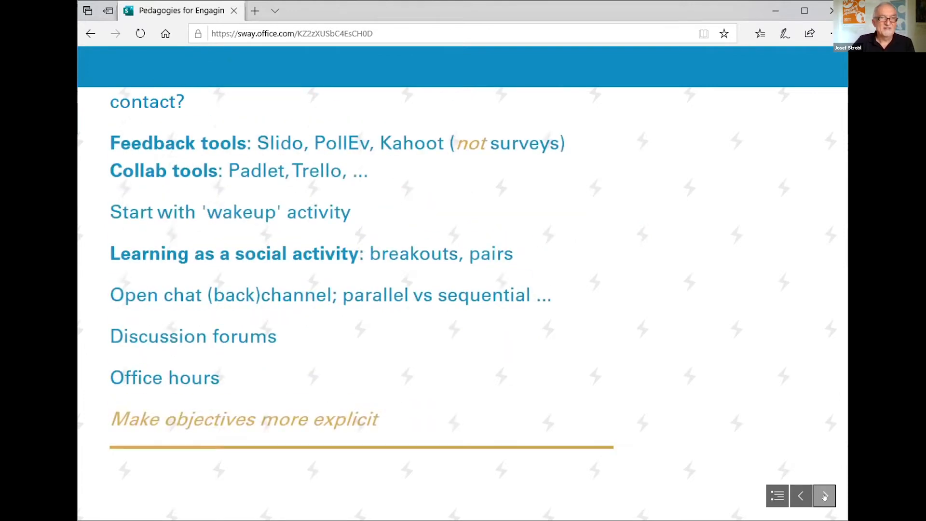
- Scroll through Managing Communication to its last point, then advance to Managing Learning Media
scroll(up, 3)
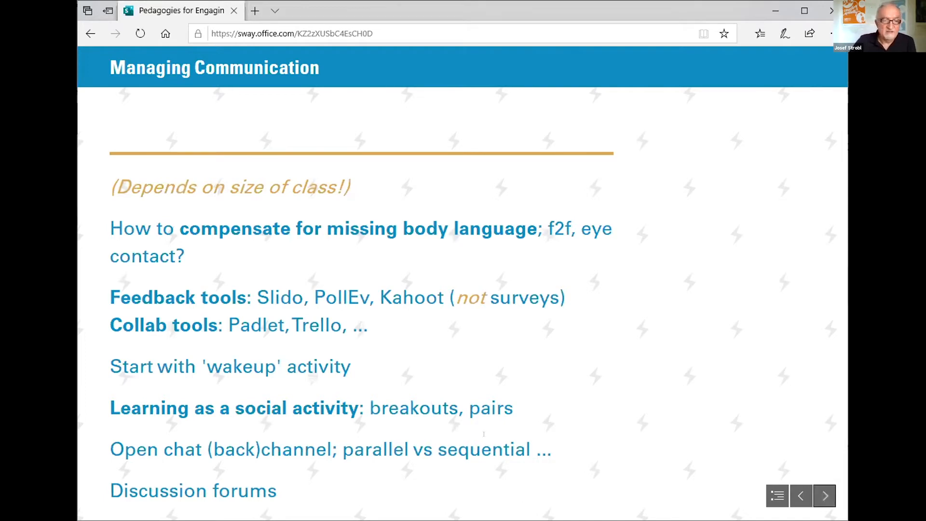
mouse_move(602, 394)
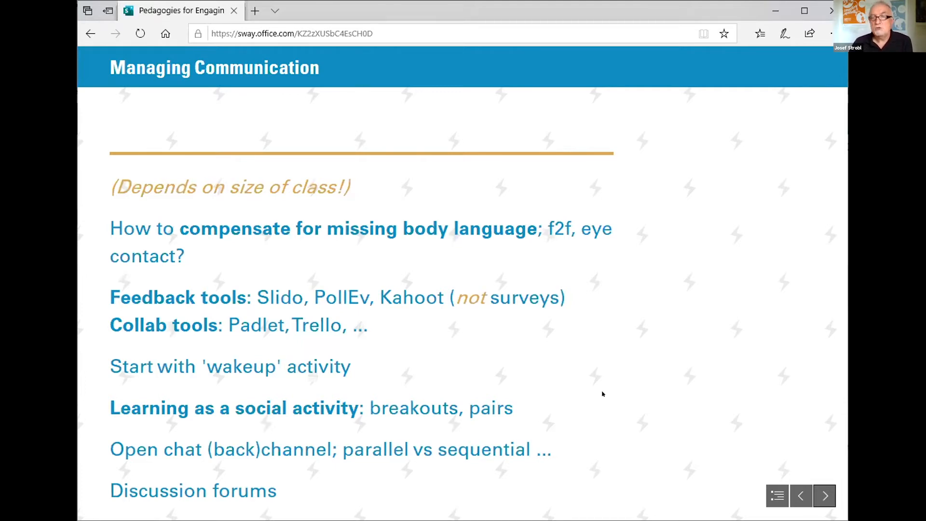
scroll(down, 3)
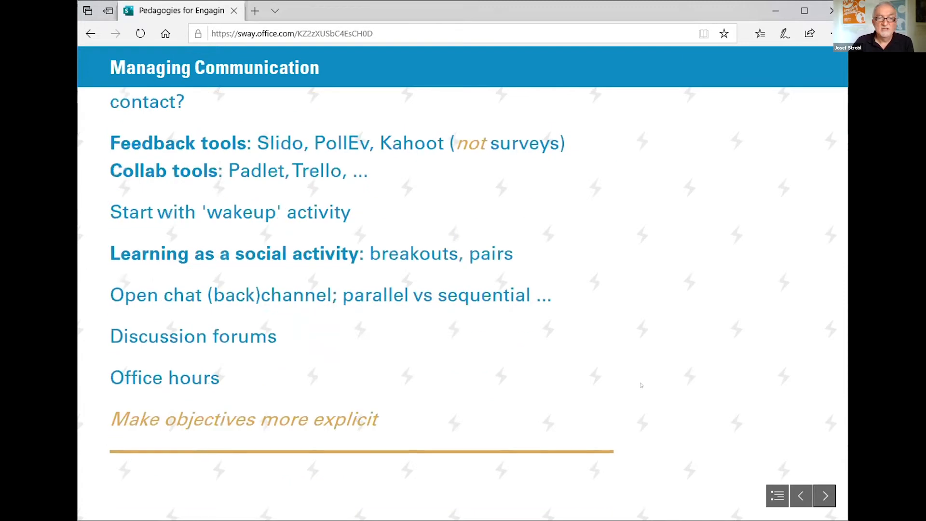
mouse_move(702, 405)
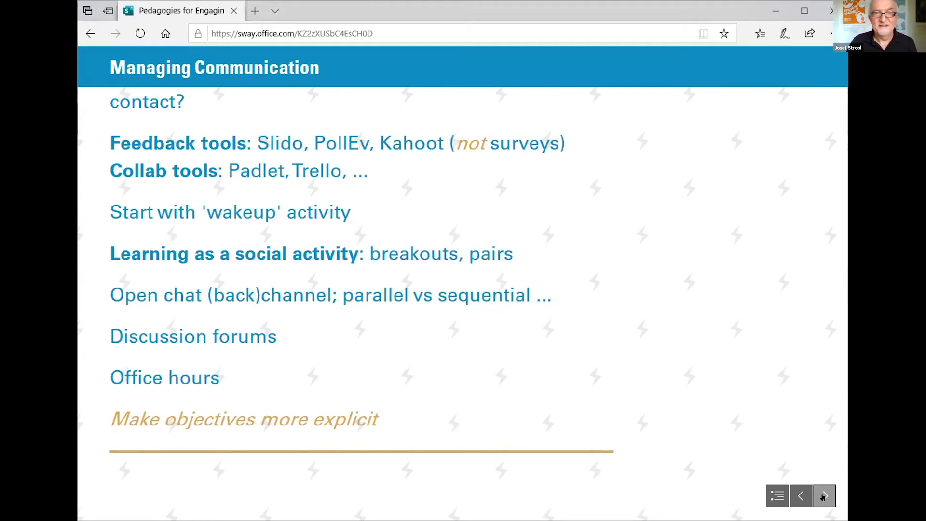
click(824, 495)
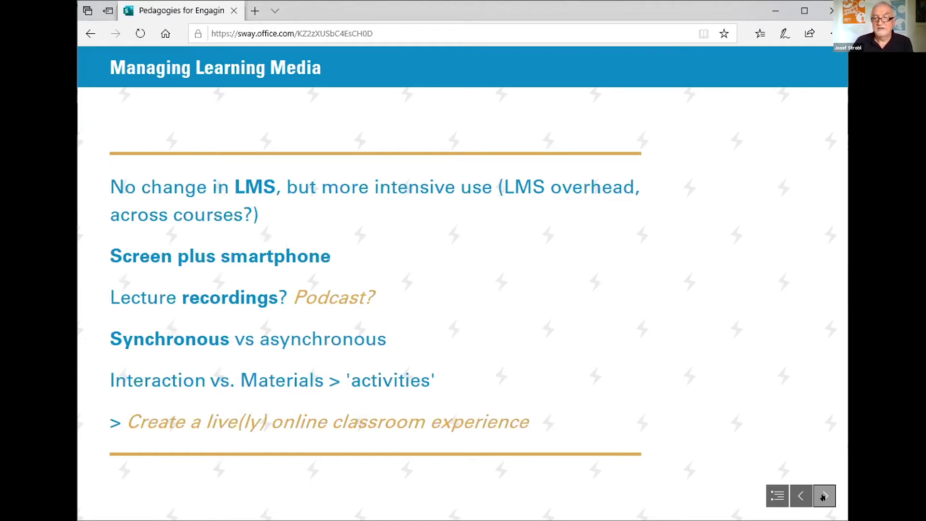
- Advance the Sway to the slide 'The challenge of hybrid models'
click(824, 495)
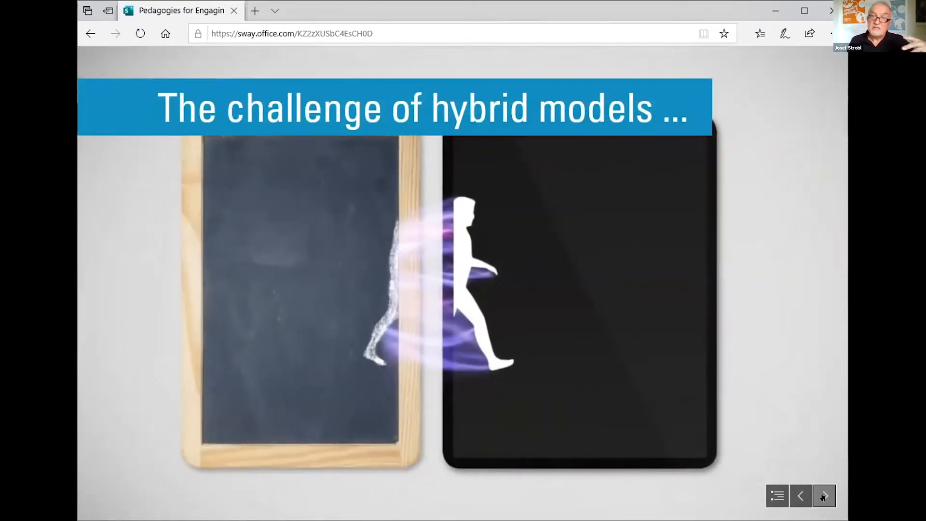